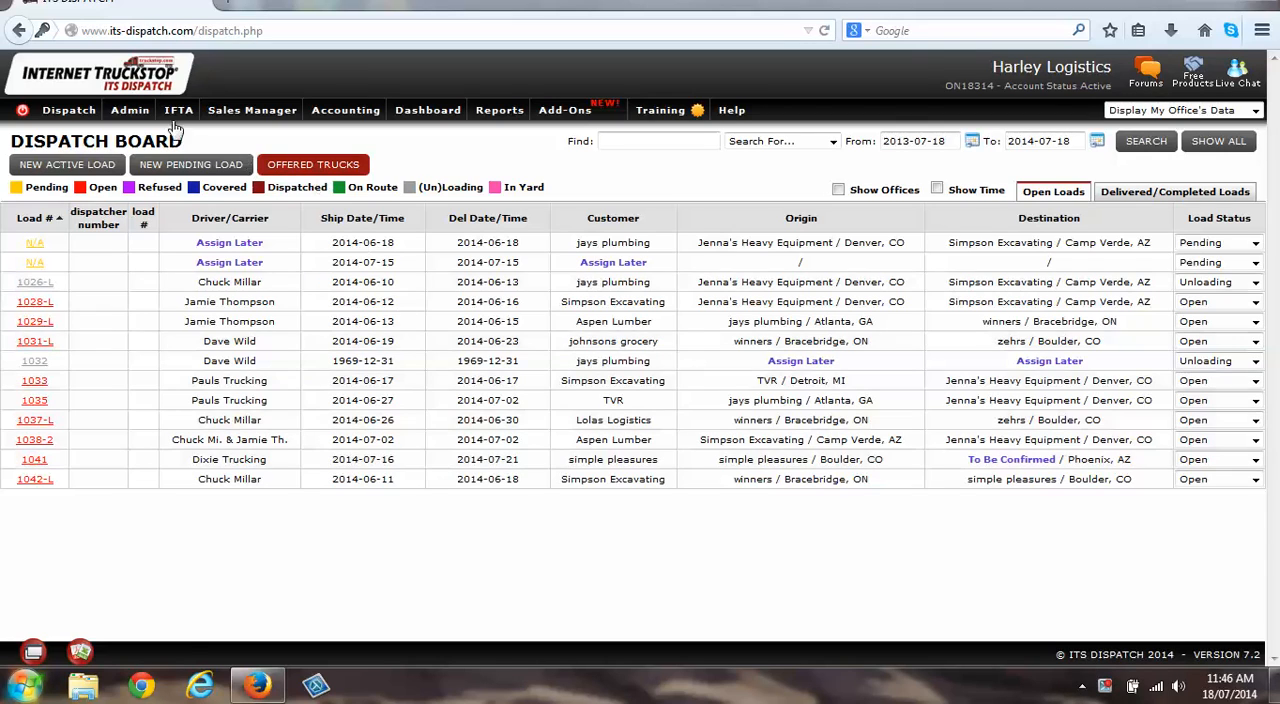
Reach the Trailer List from Admin > Trailers and begin adding a new trailer.
{"action": "left_click", "coordinate": [130, 110]}
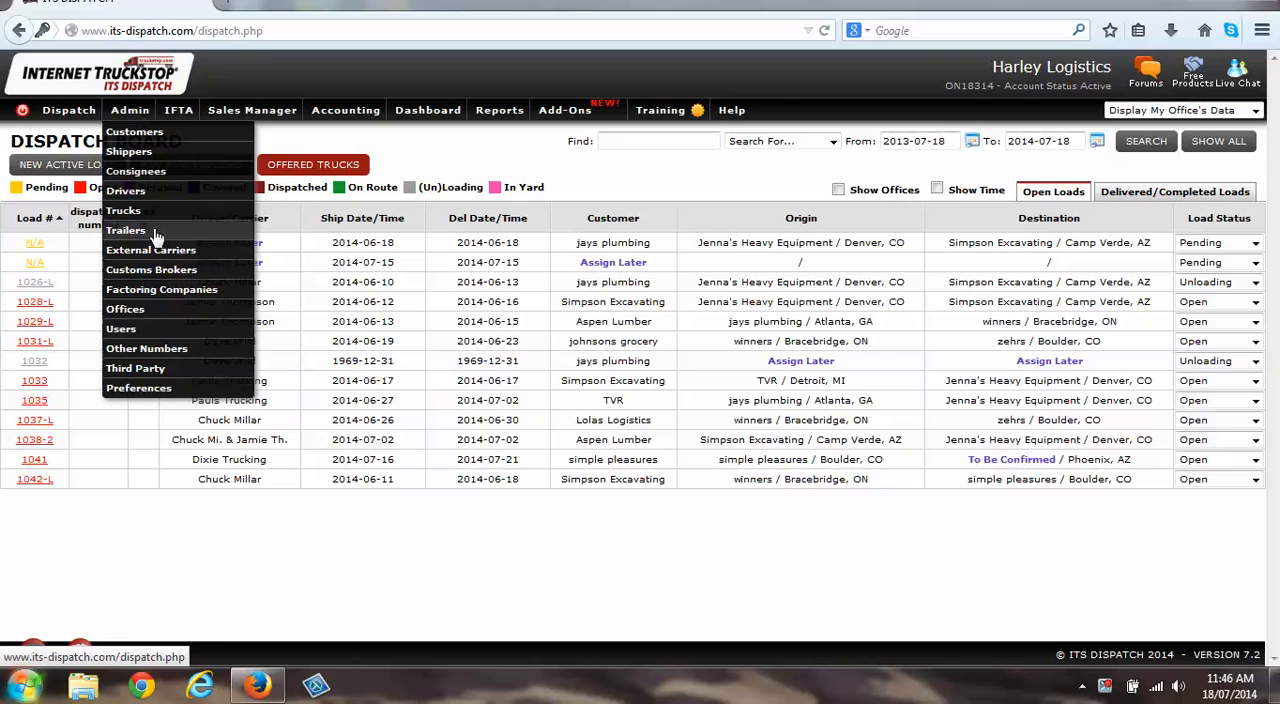
{"action": "left_click", "coordinate": [126, 230]}
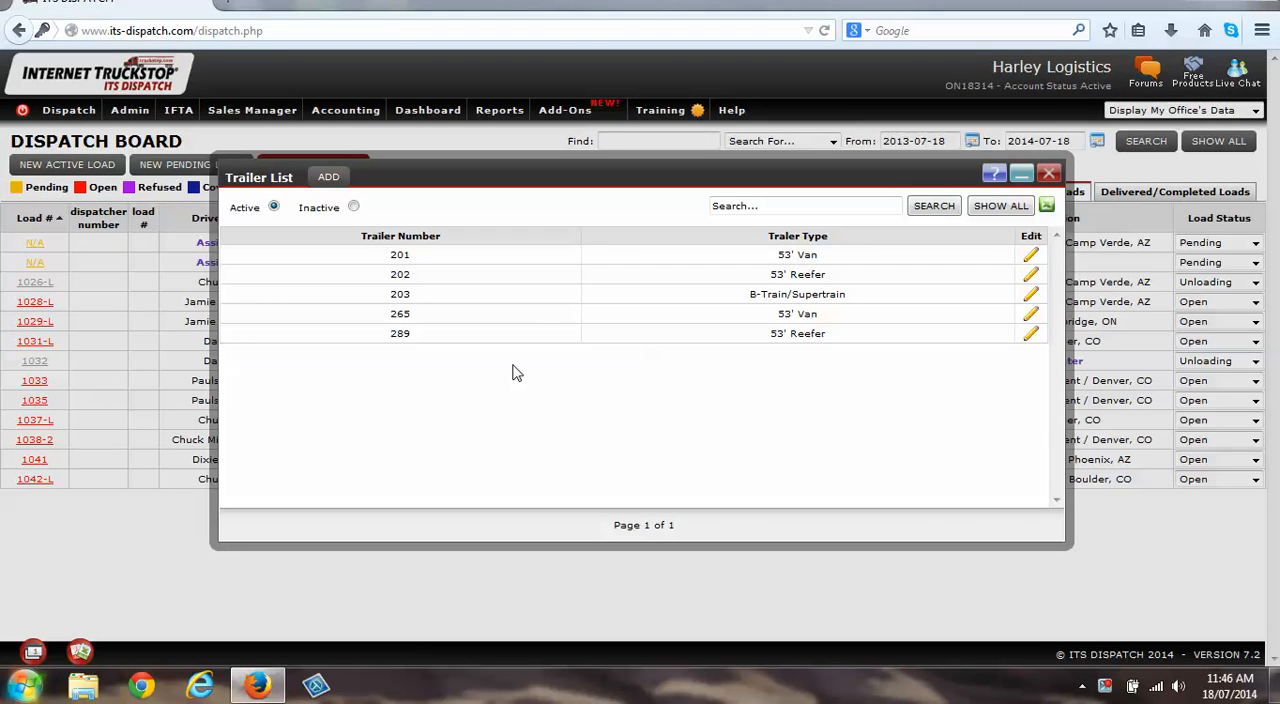
{"action": "left_click", "coordinate": [328, 176]}
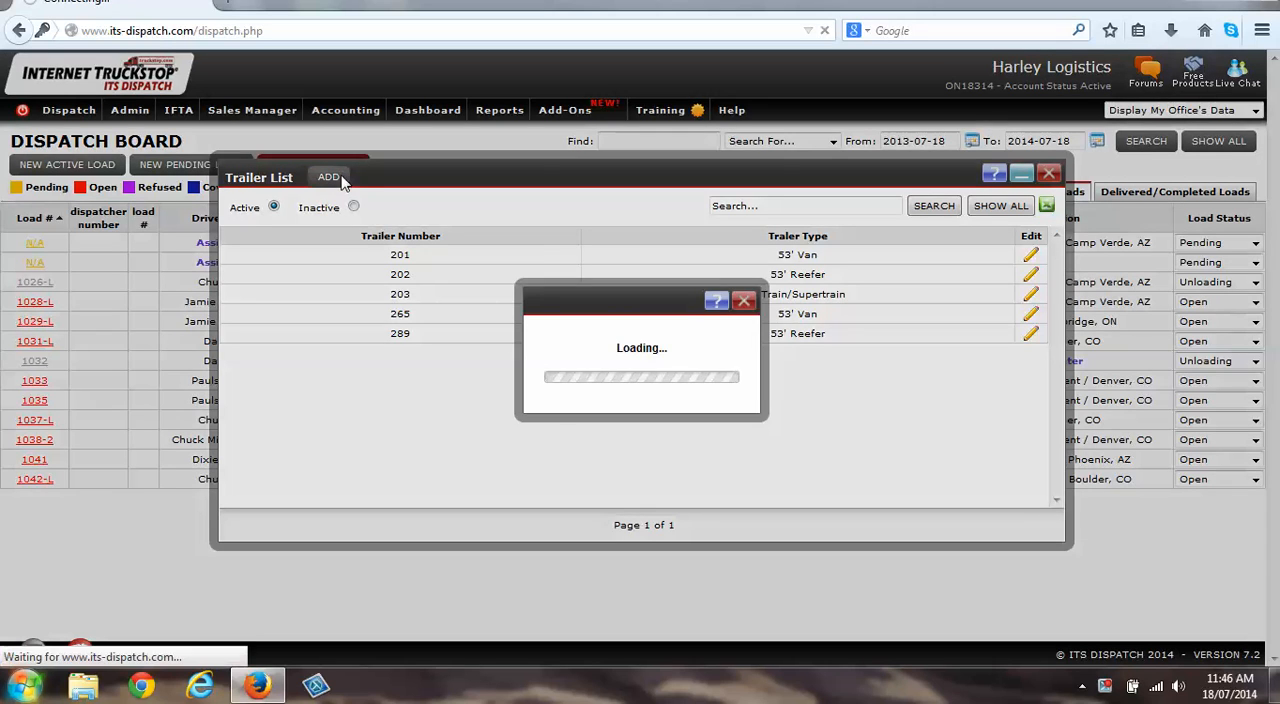
Enter trailer number 106 and choose 53' Van as the trailer type.
{"action": "left_click", "coordinate": [328, 176]}
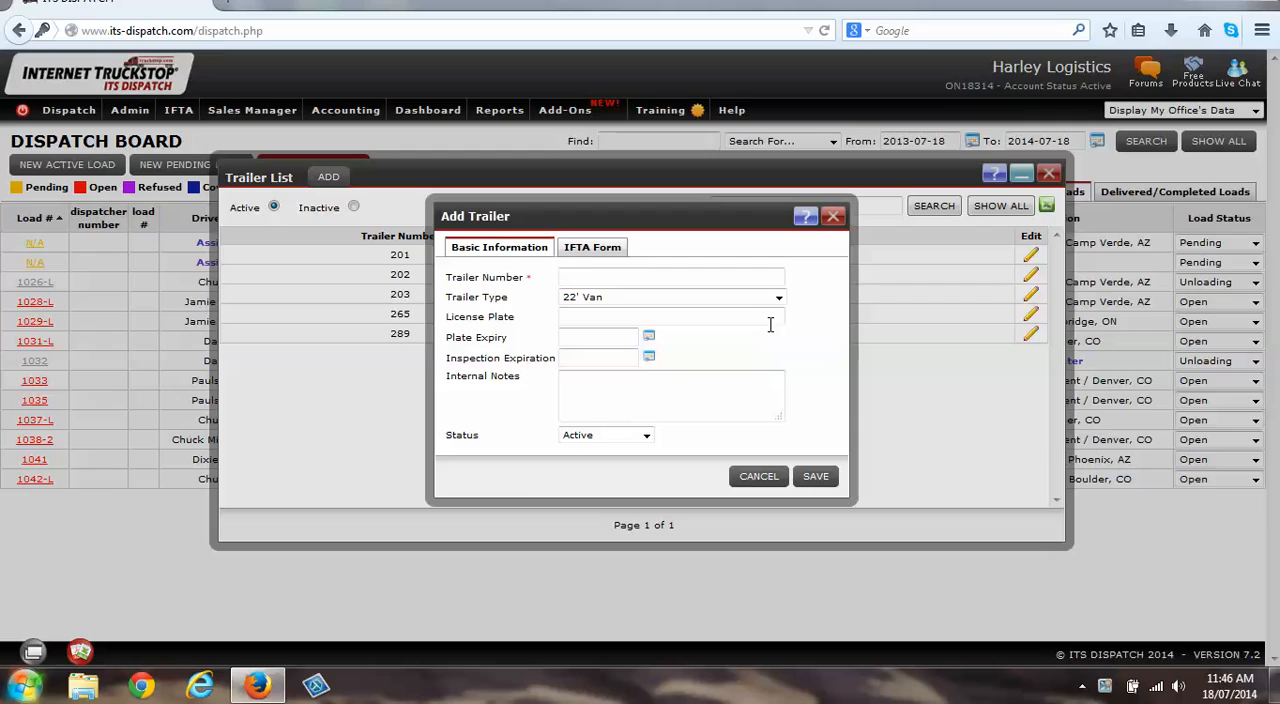
{"action": "left_click", "coordinate": [670, 276]}
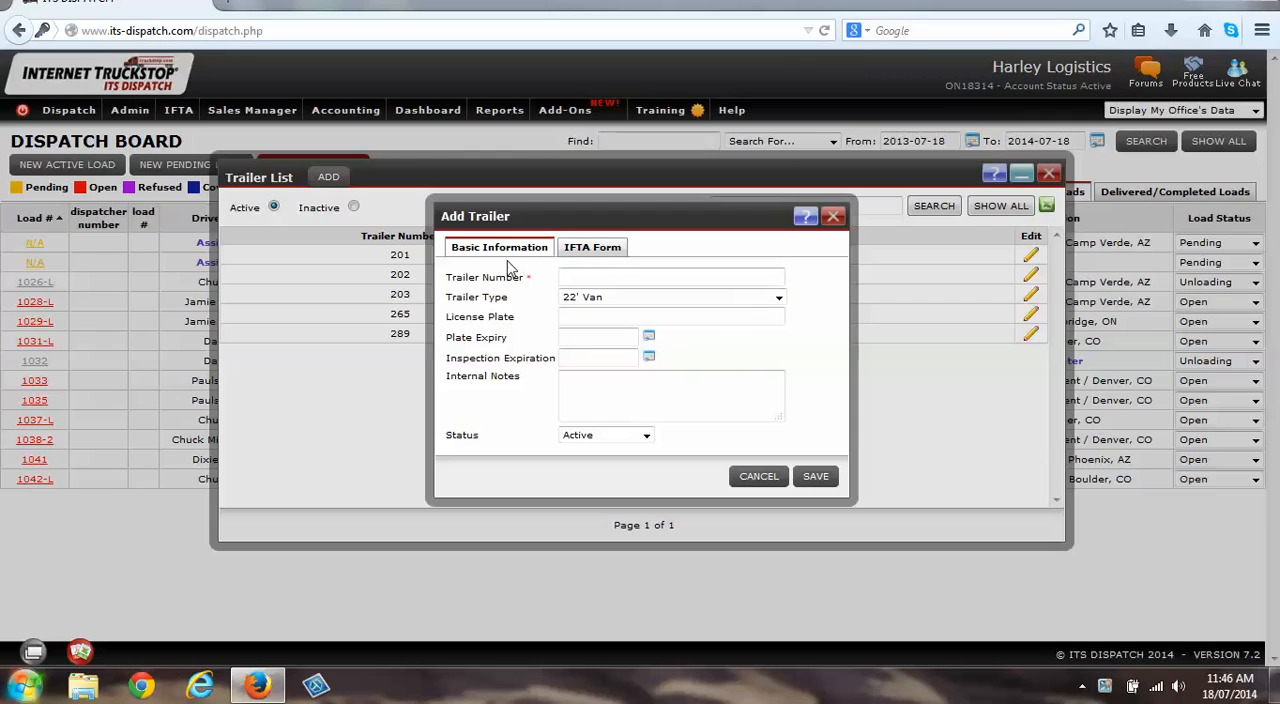
{"action": "left_click", "coordinate": [670, 276]}
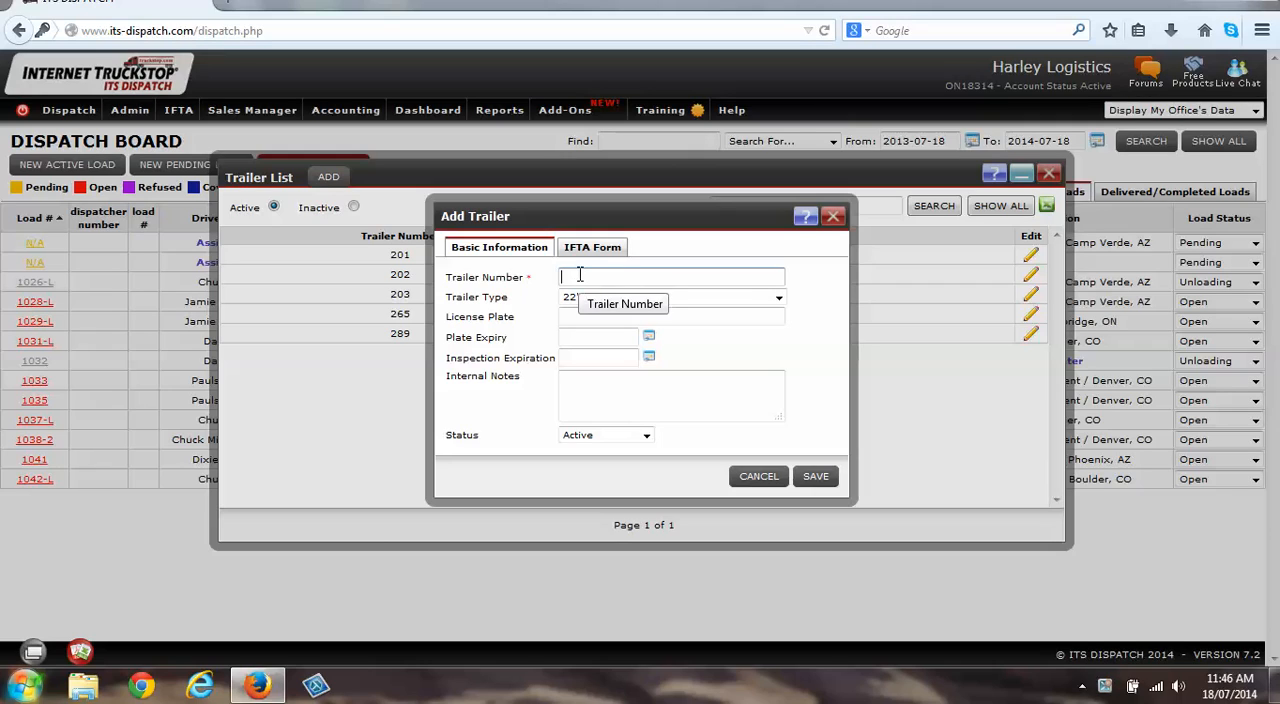
{"action": "type", "text": "106"}
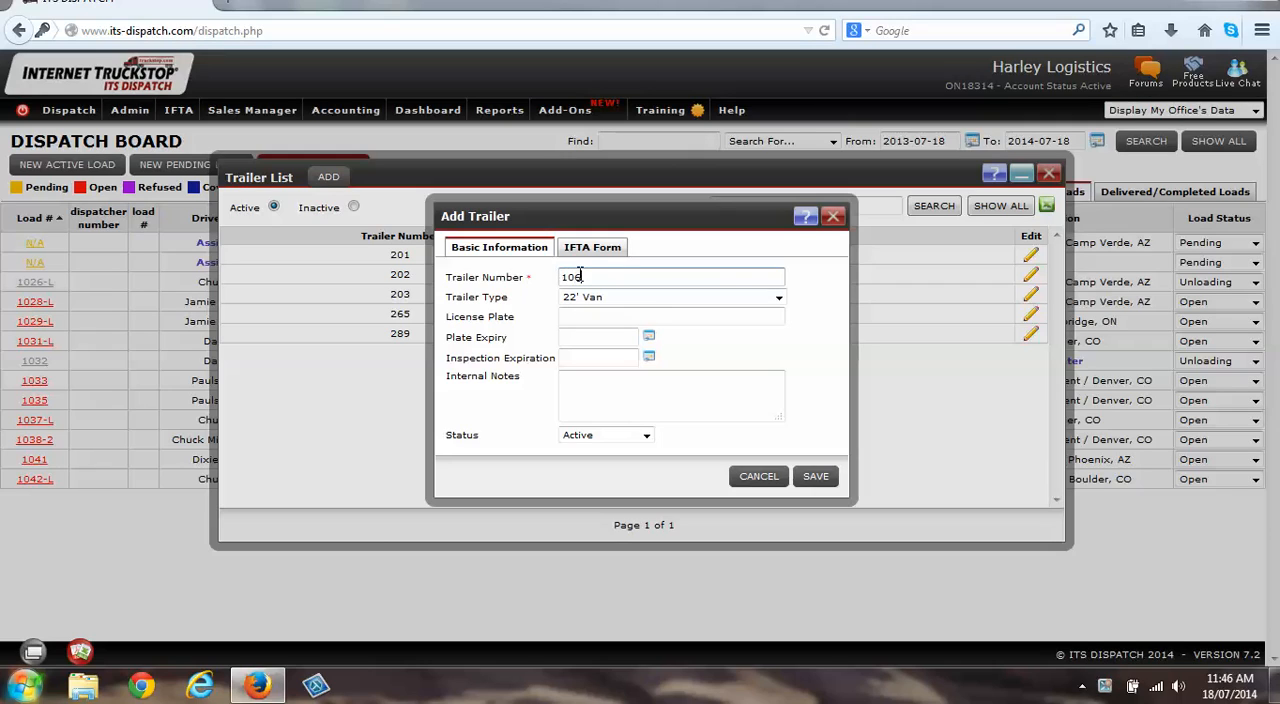
{"action": "left_click", "coordinate": [778, 296]}
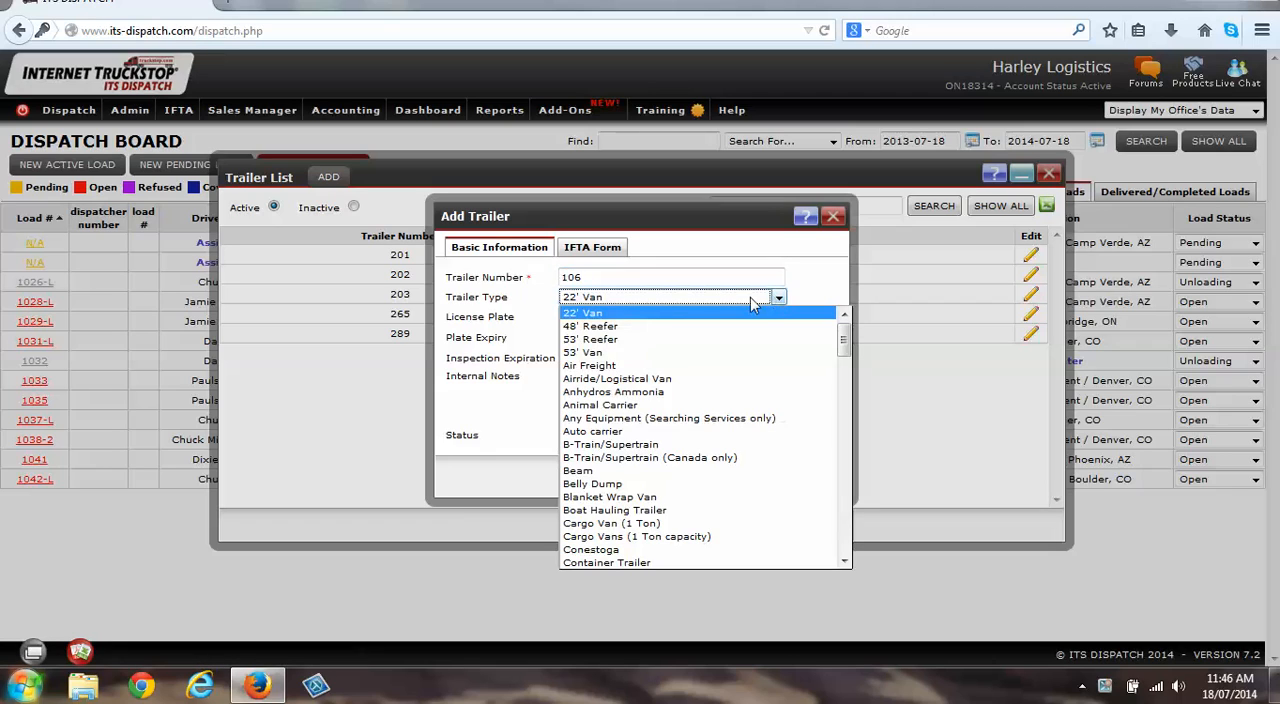
{"action": "left_click", "coordinate": [584, 352]}
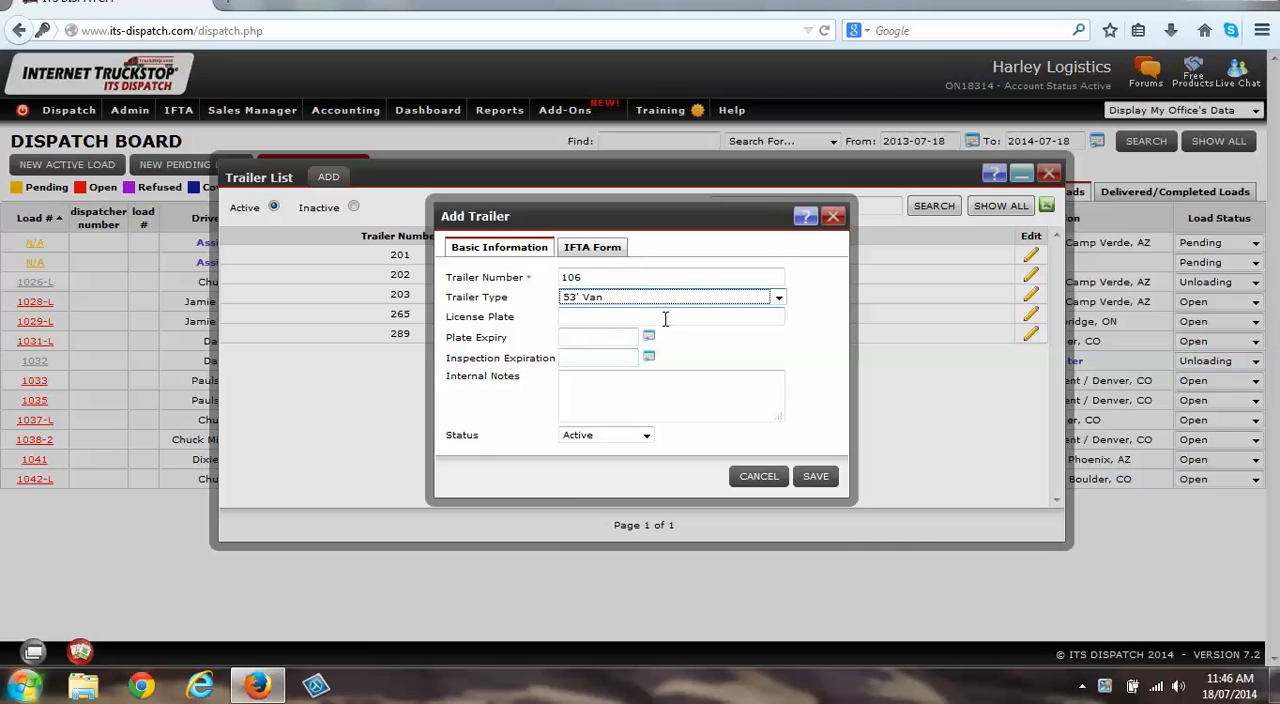
{"action": "left_click", "coordinate": [670, 316]}
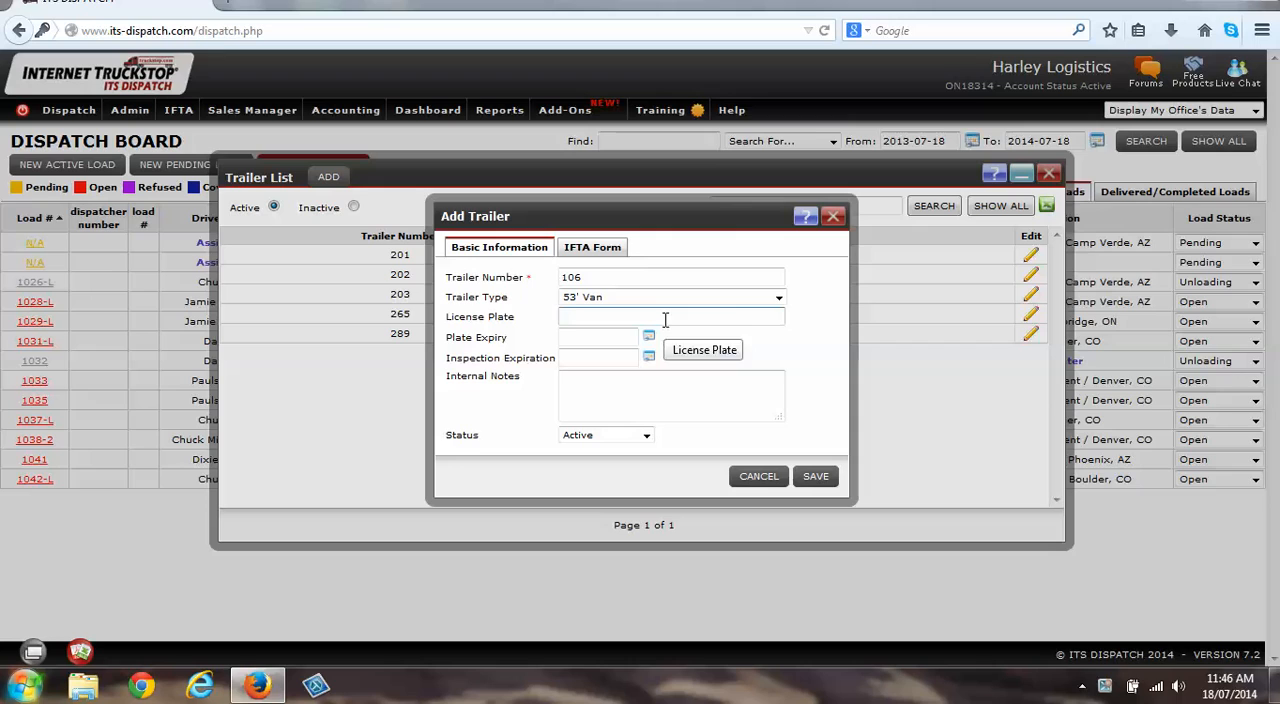
{"action": "type", "text": "bn65"}
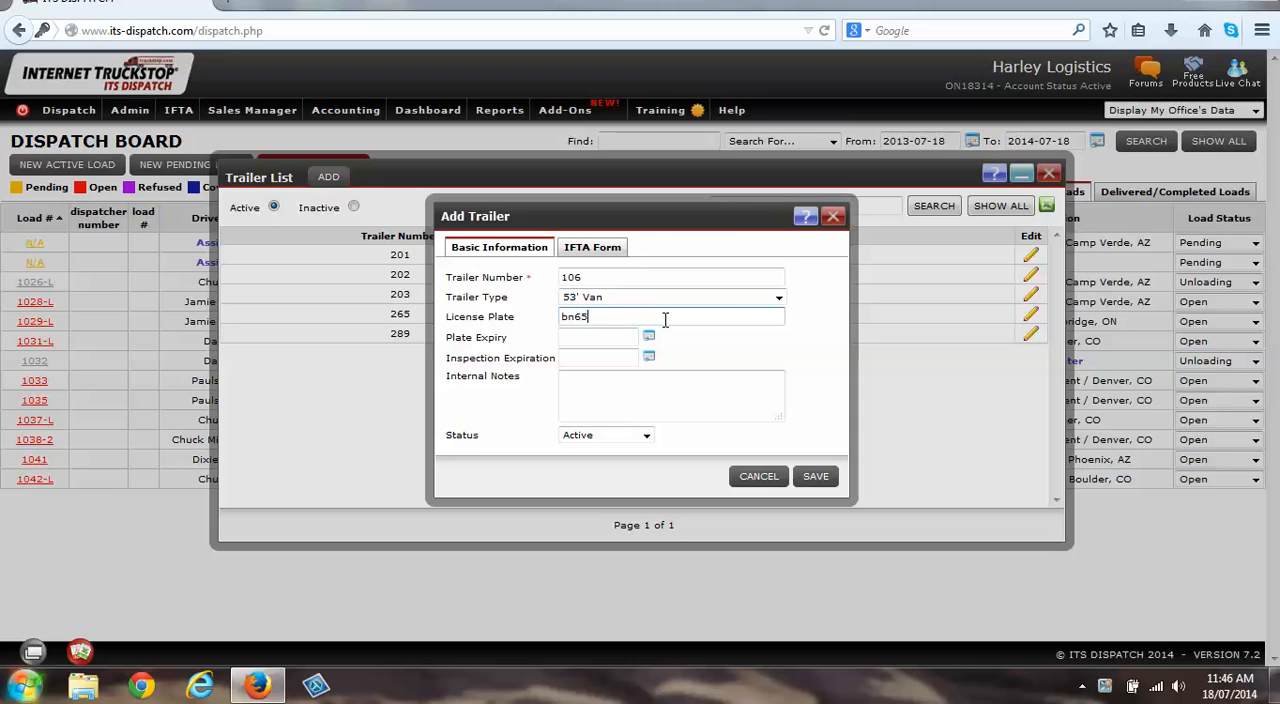
{"action": "left_click", "coordinate": [816, 476]}
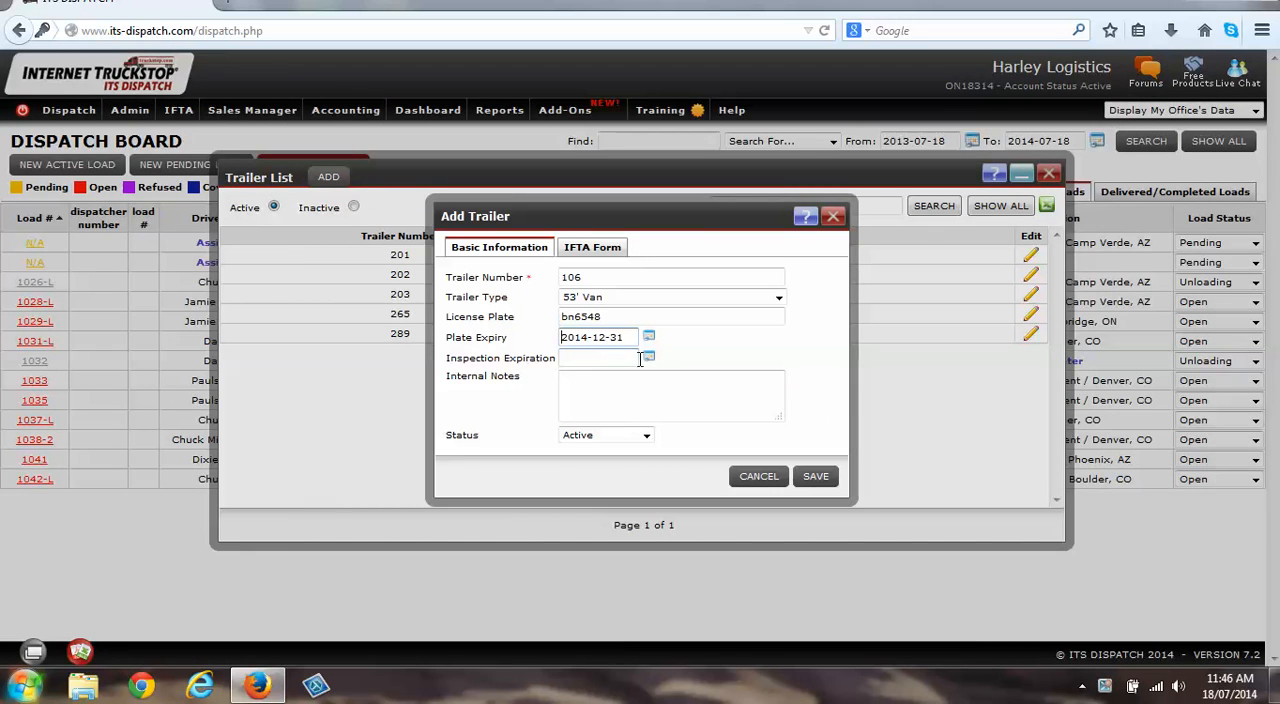
Set inspection expiration 2014-12-31, save trailer 106, and close the Trailer List.
{"action": "left_click", "coordinate": [816, 476]}
{"action": "type", "text": "2014-12-31"}
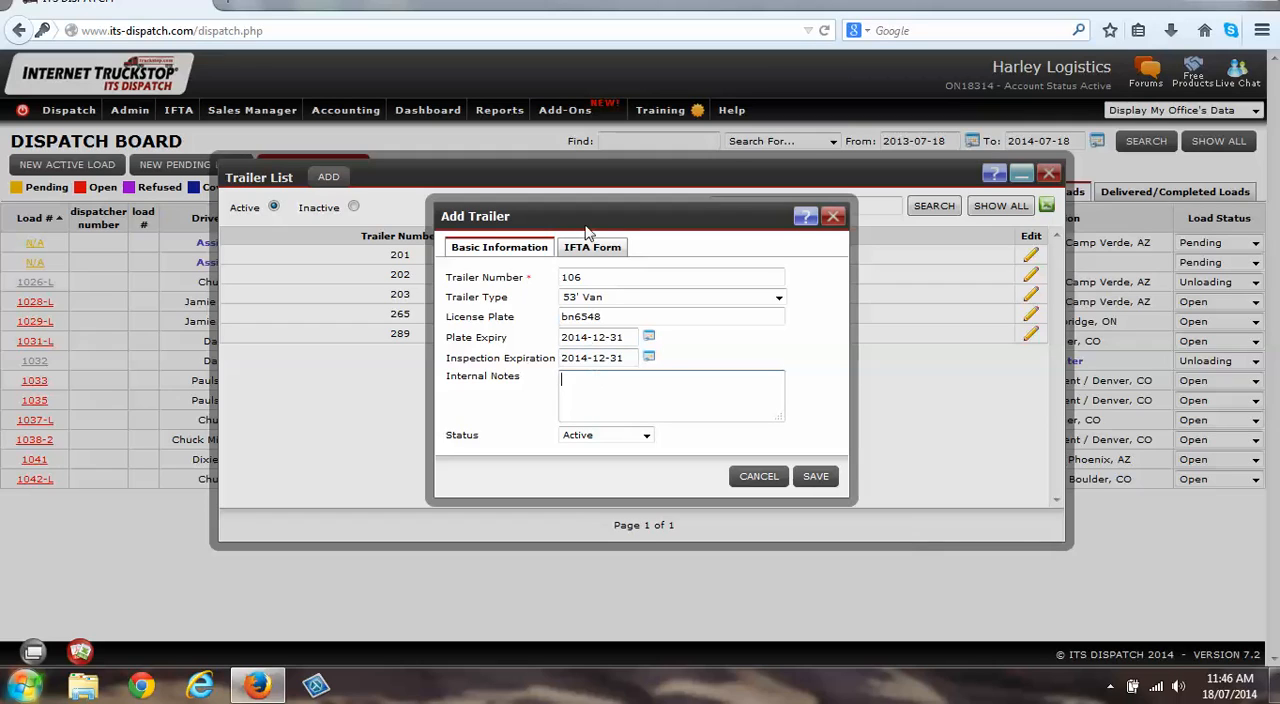
{"action": "left_click", "coordinate": [592, 248]}
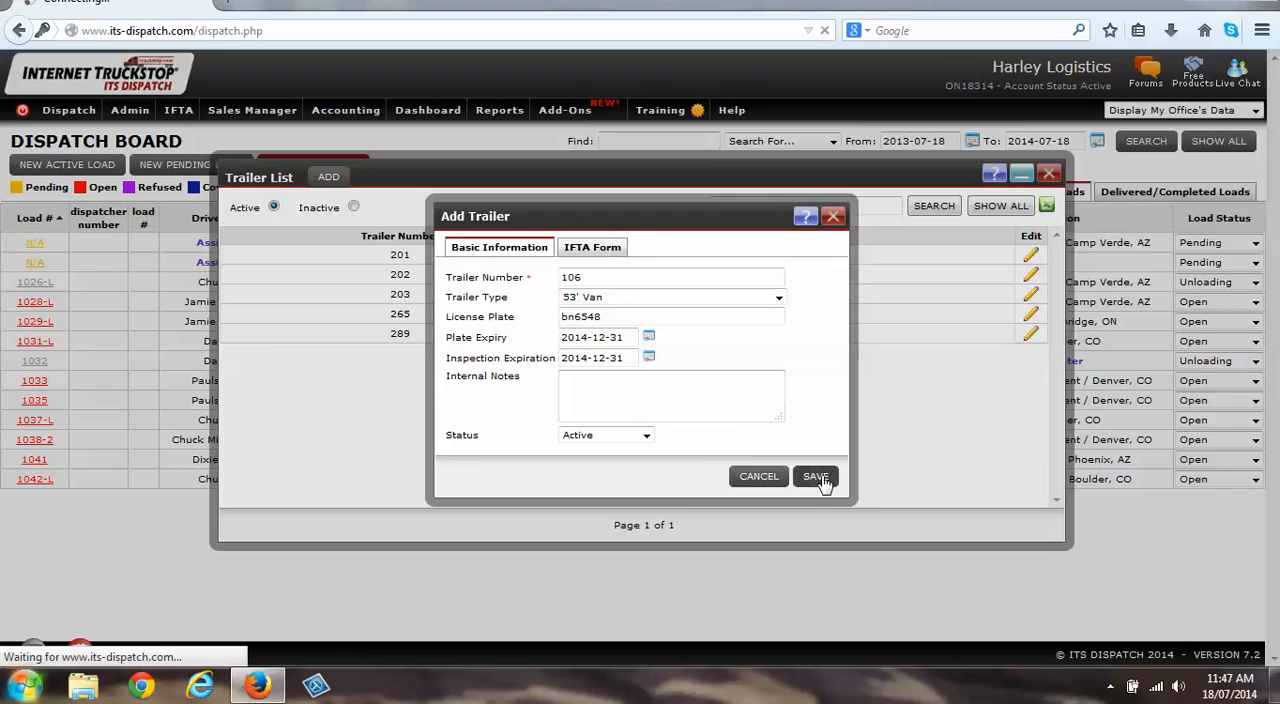
{"action": "left_click", "coordinate": [816, 476]}
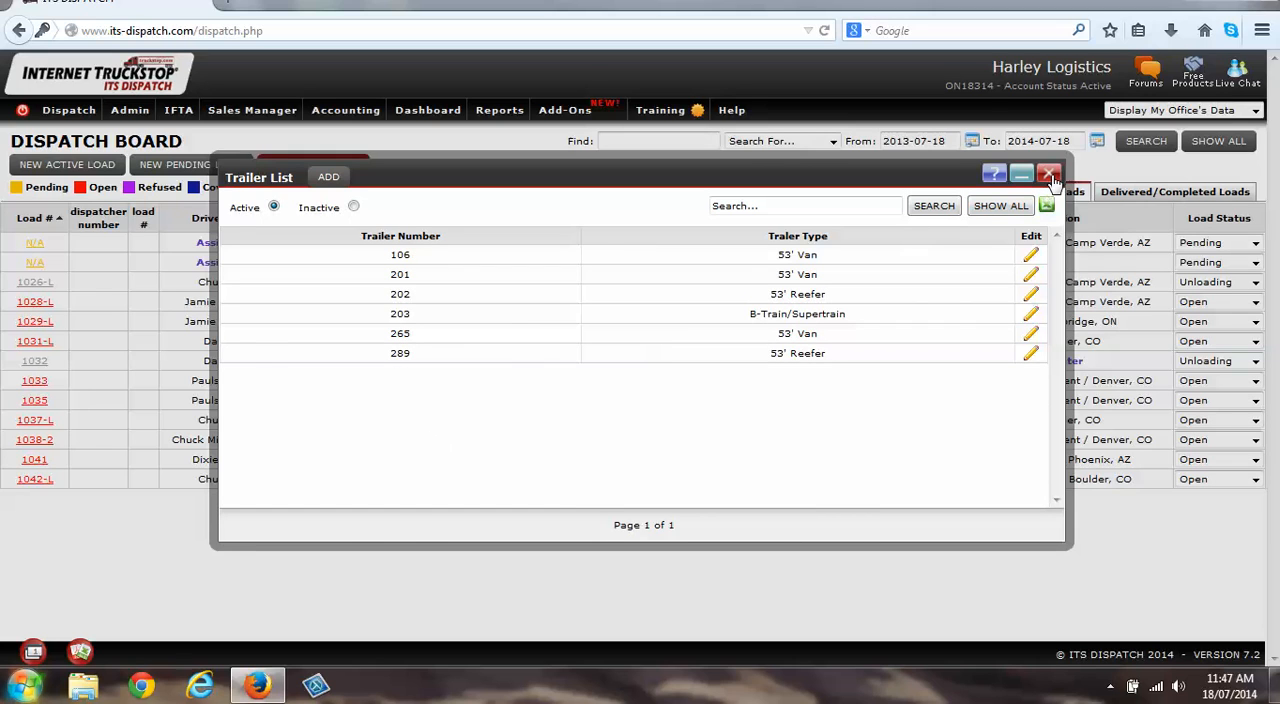
{"action": "left_click", "coordinate": [1048, 176]}
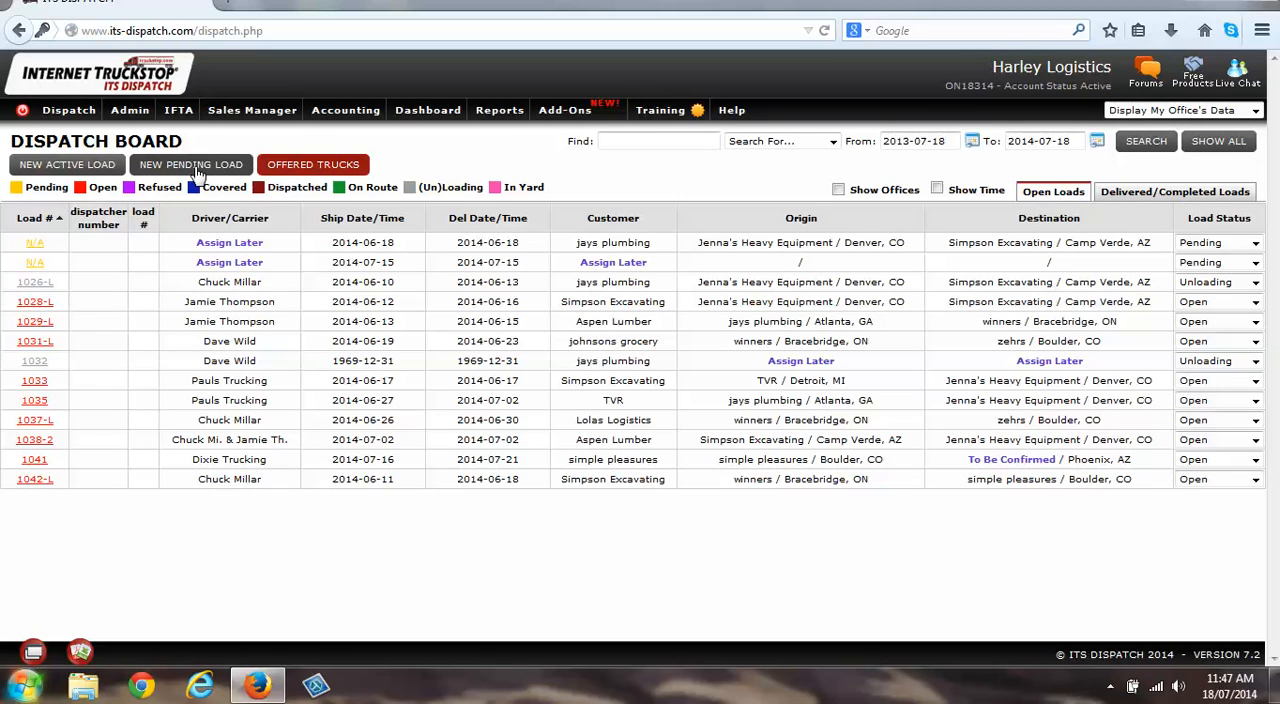
Start a New Pending Load and check its Trailer dropdown now lists 106.
{"action": "left_click", "coordinate": [190, 164]}
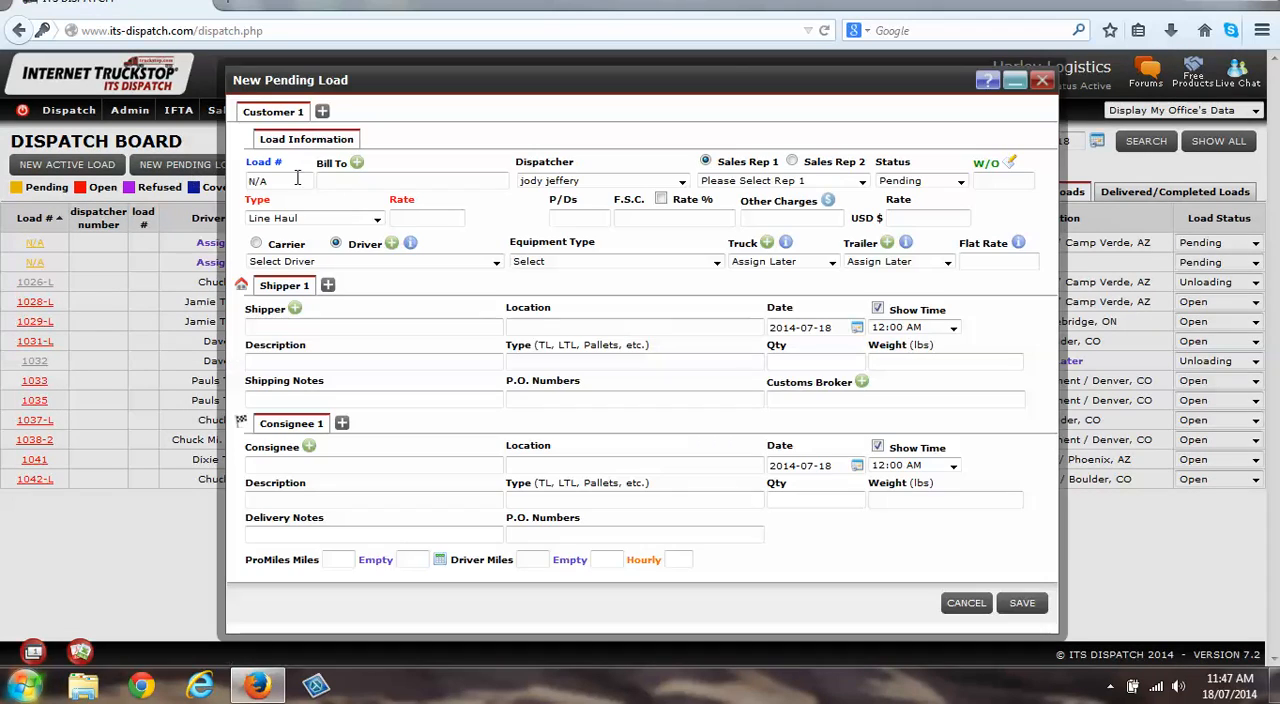
{"action": "mouse_move", "coordinate": [892, 244]}
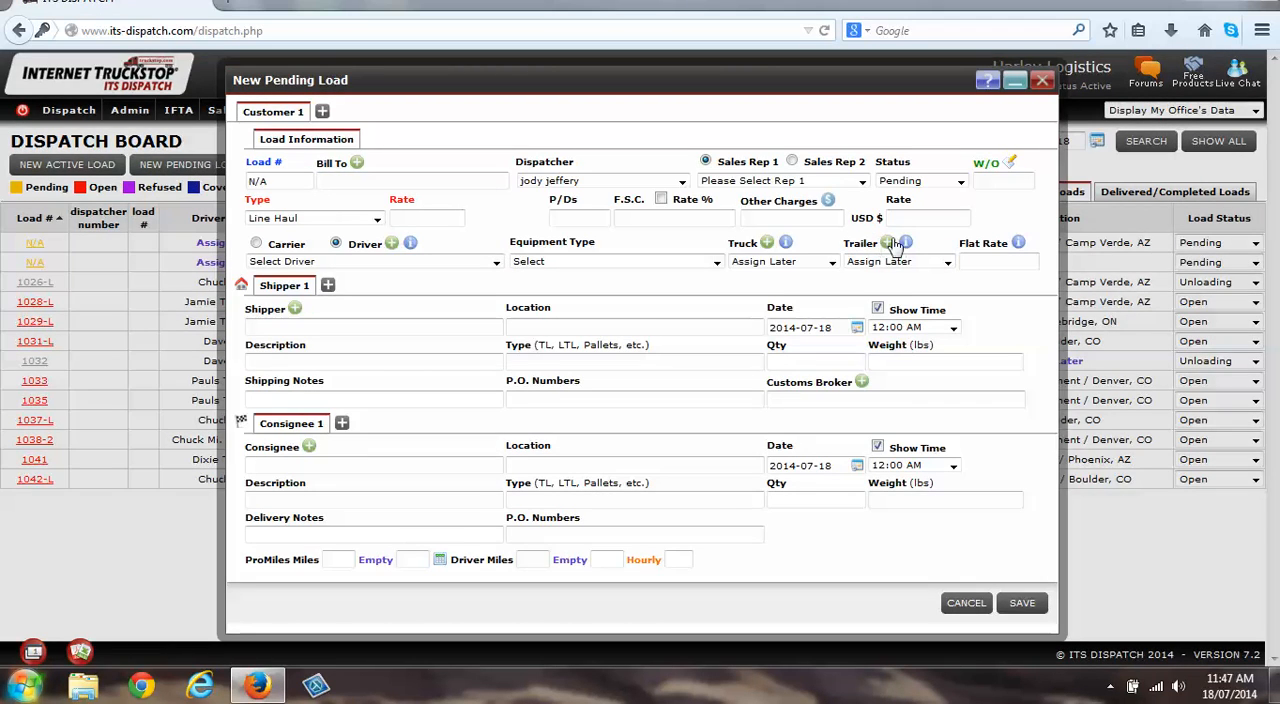
{"action": "left_click", "coordinate": [888, 242]}
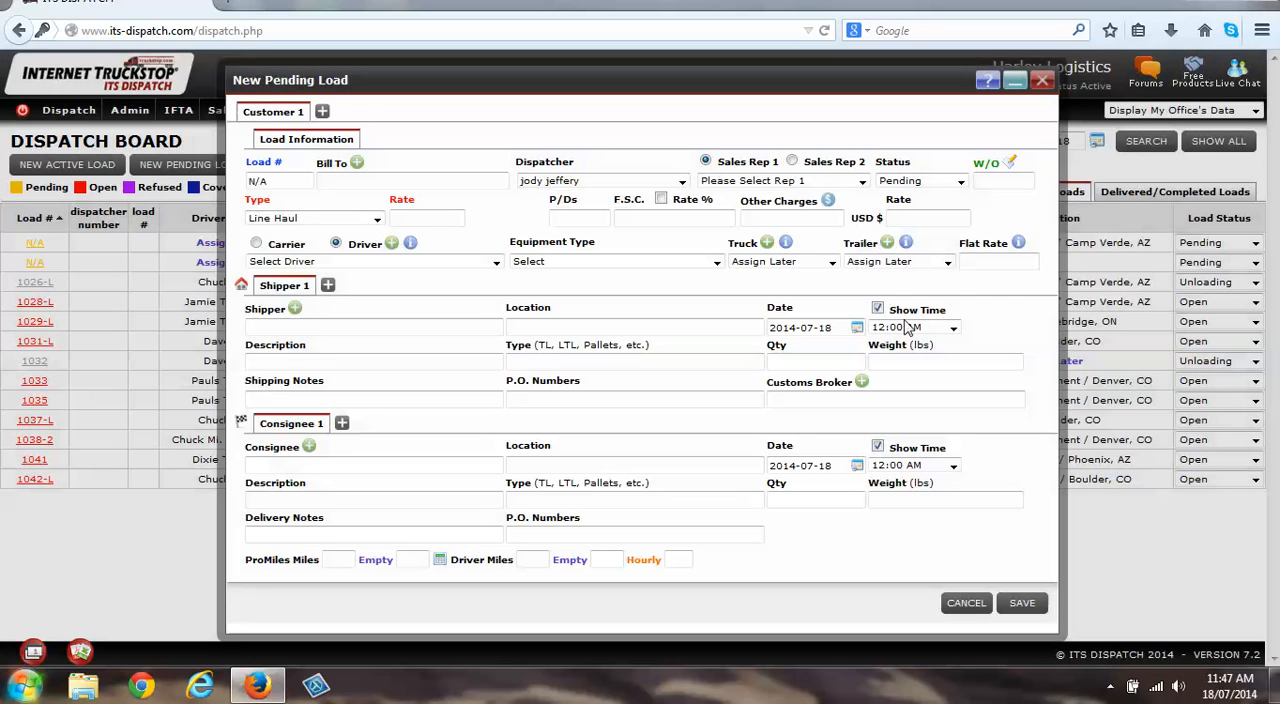
{"action": "left_click", "coordinate": [944, 260]}
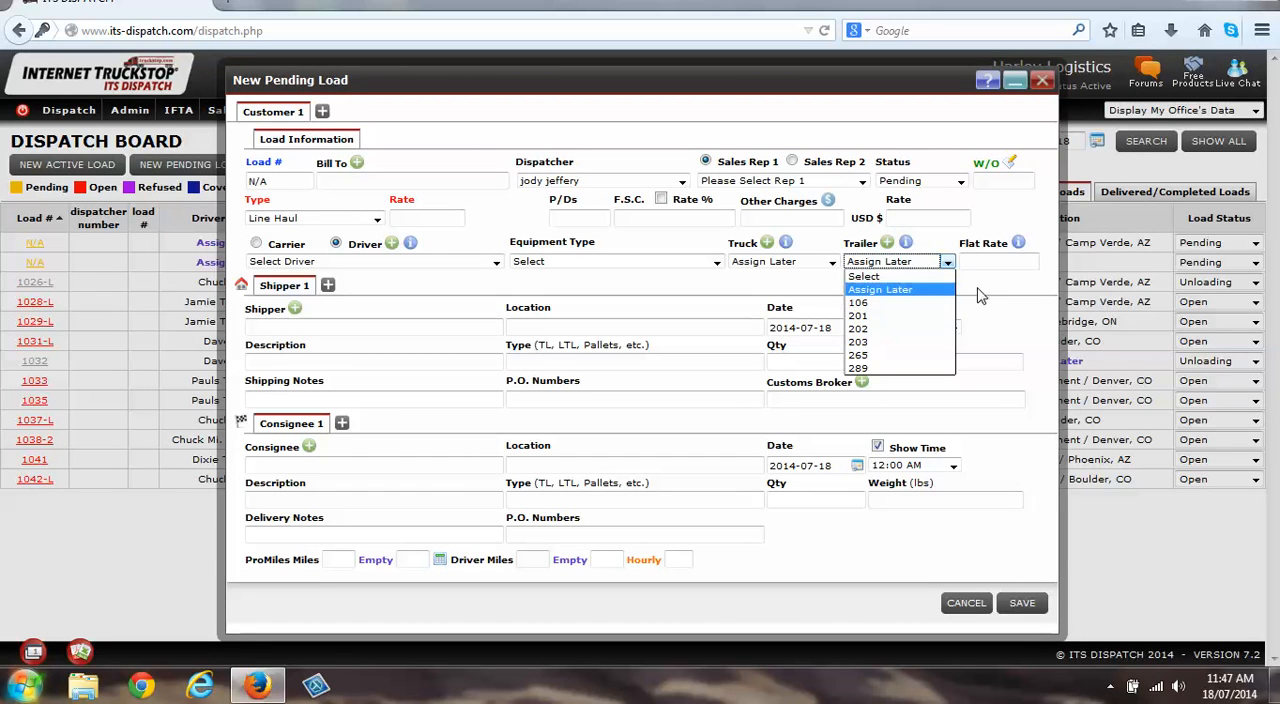